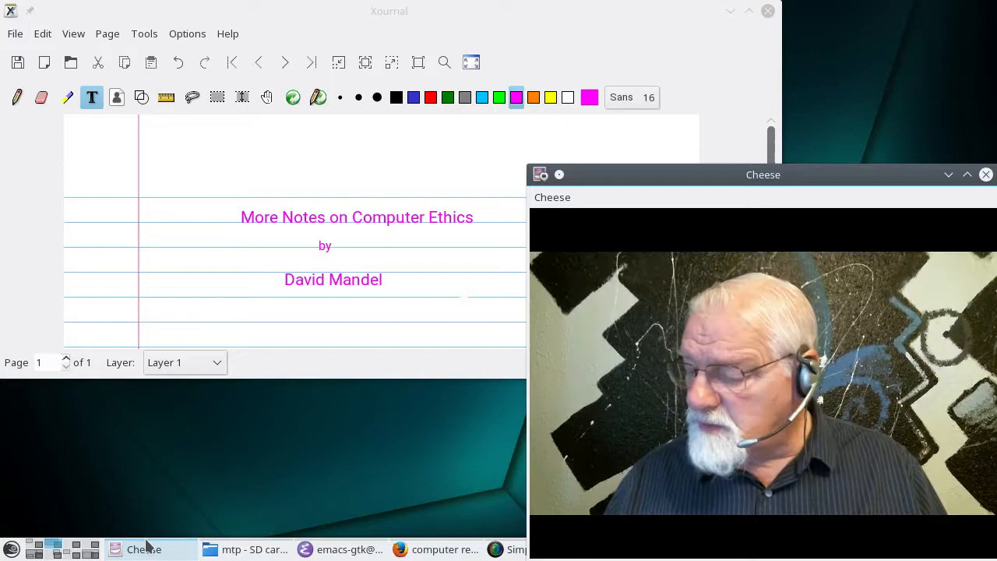
mouse_move(236, 529)
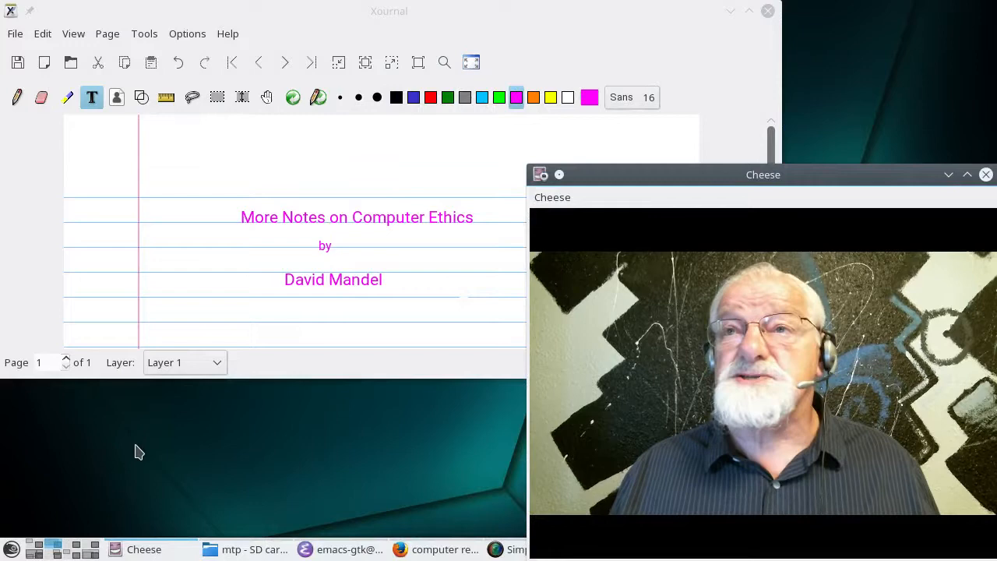
mouse_move(164, 446)
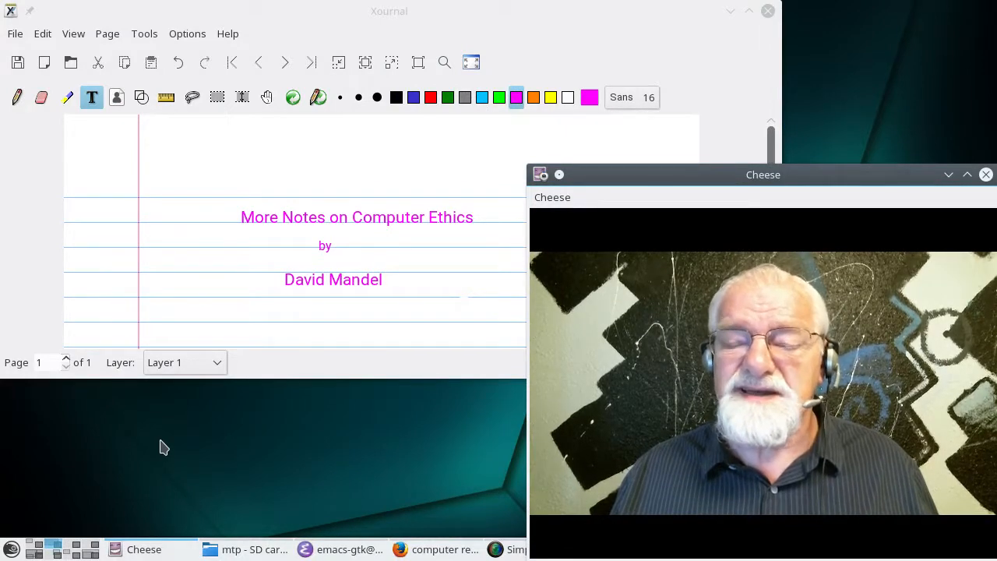
mouse_move(276, 454)
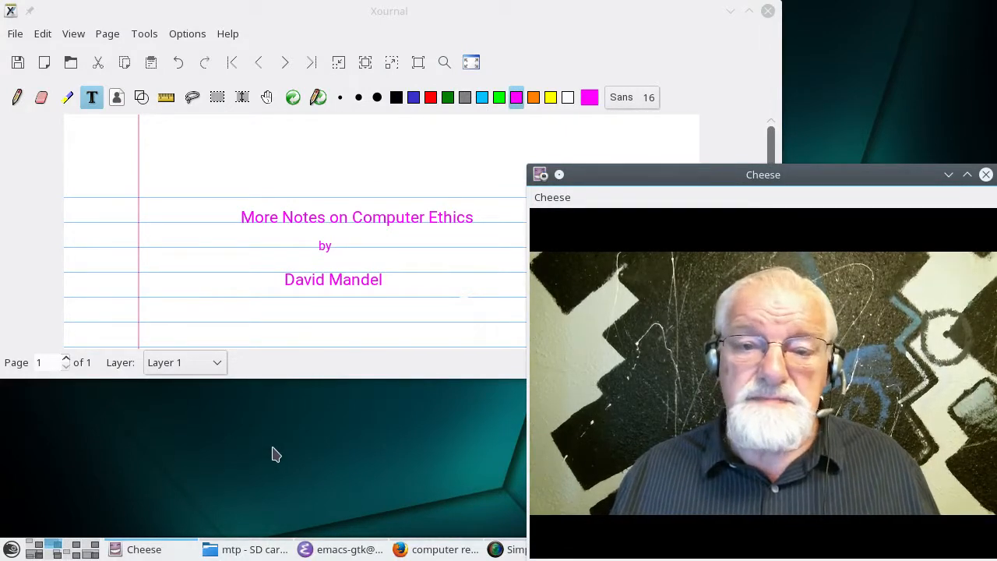
mouse_move(304, 434)
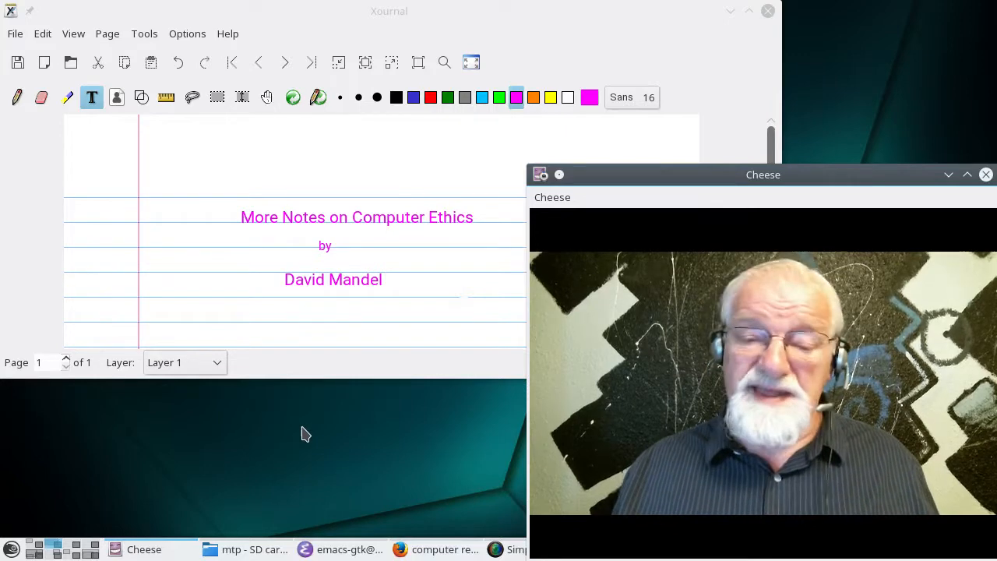